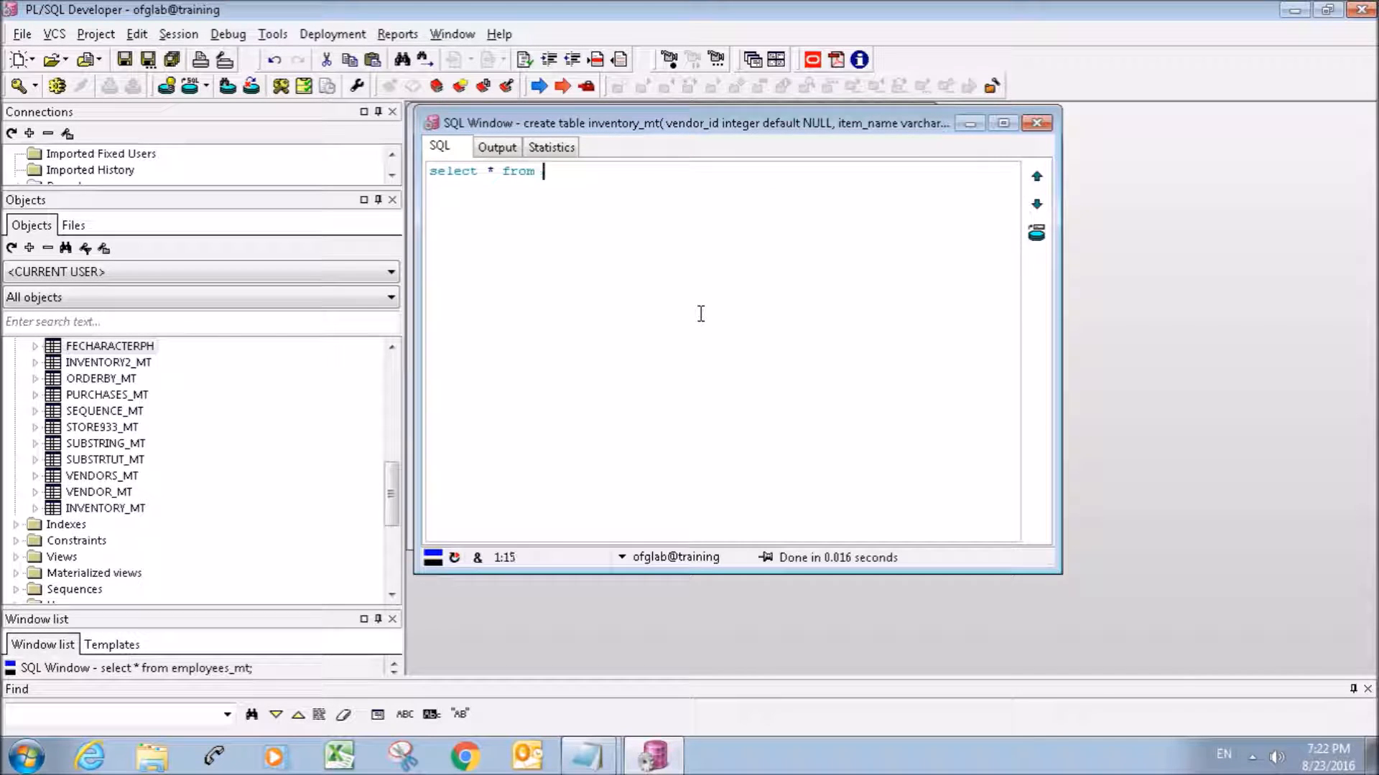
Write select * from inventory_mt and run it to list vendor id, item name, quantity and price.
{"action": "type", "text": "inventory_mt"}
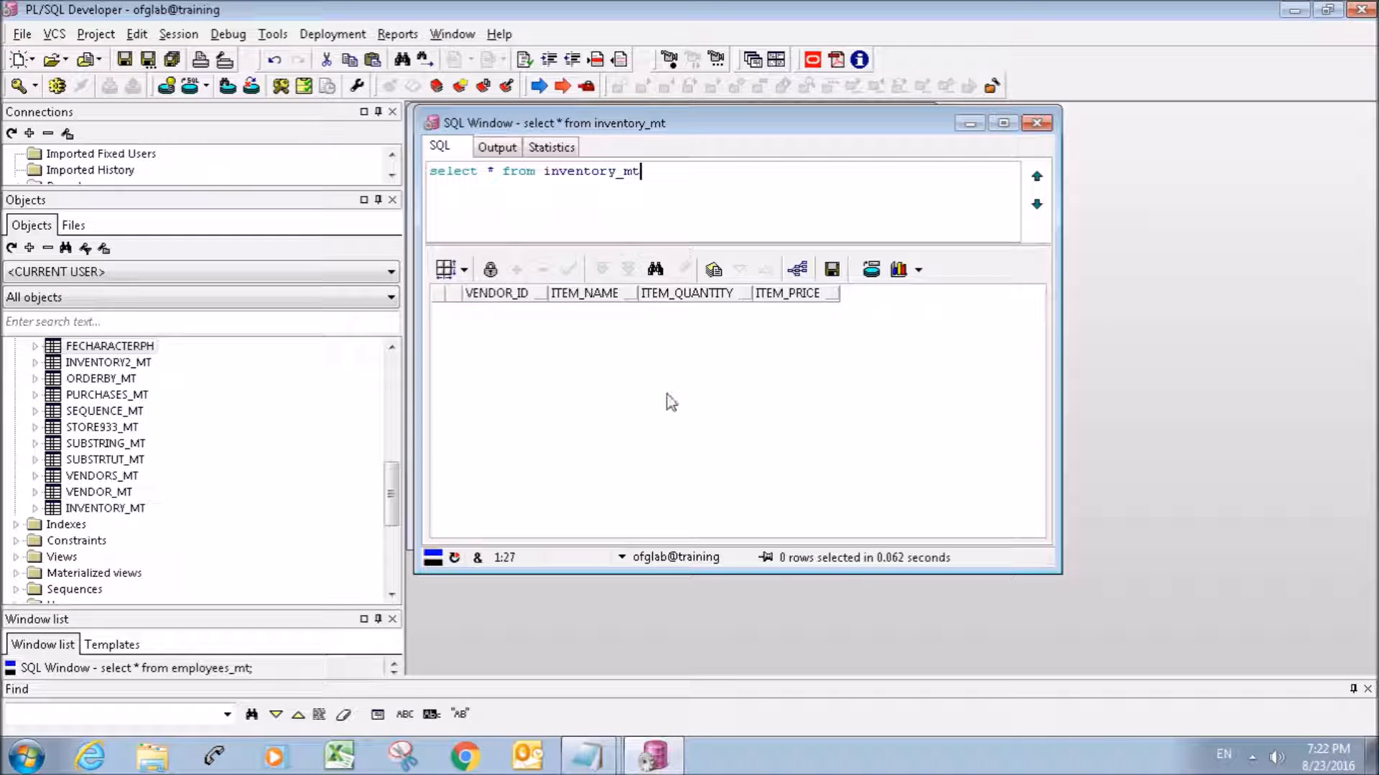
{"action": "mouse_move", "coordinate": [722, 369]}
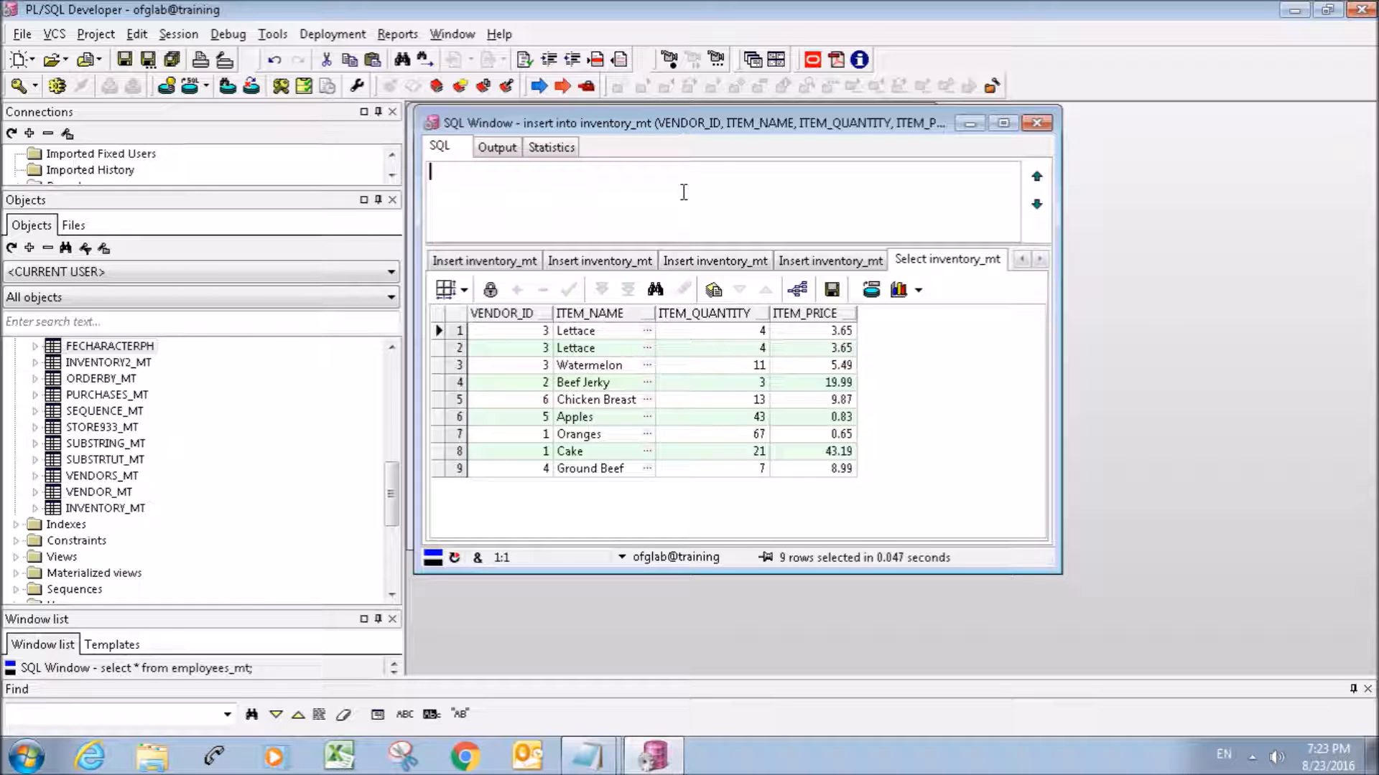
Write select i.item_name, i.item_quantity from inventory_mt i.
{"action": "type", "text": "s"}
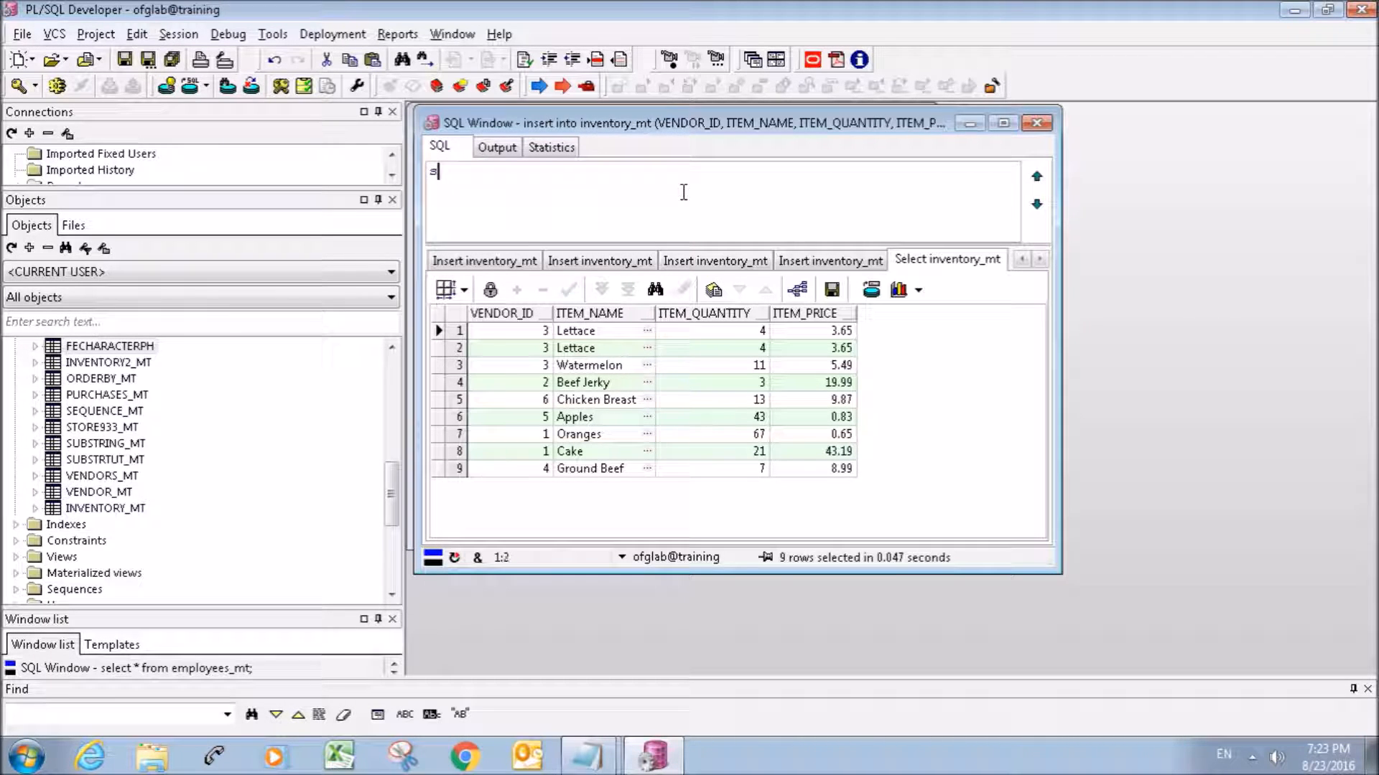
{"action": "type", "text": "elect"}
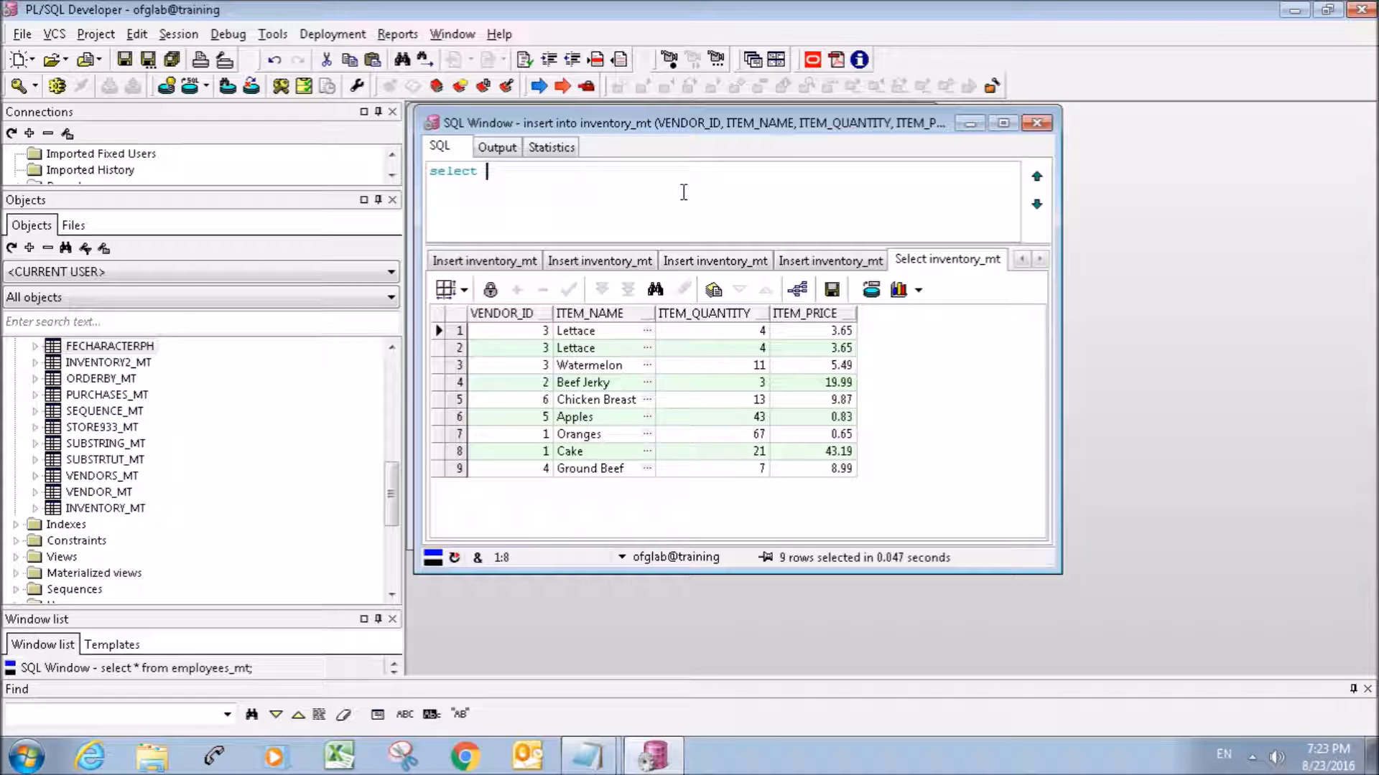
{"action": "type", "text": "i"}
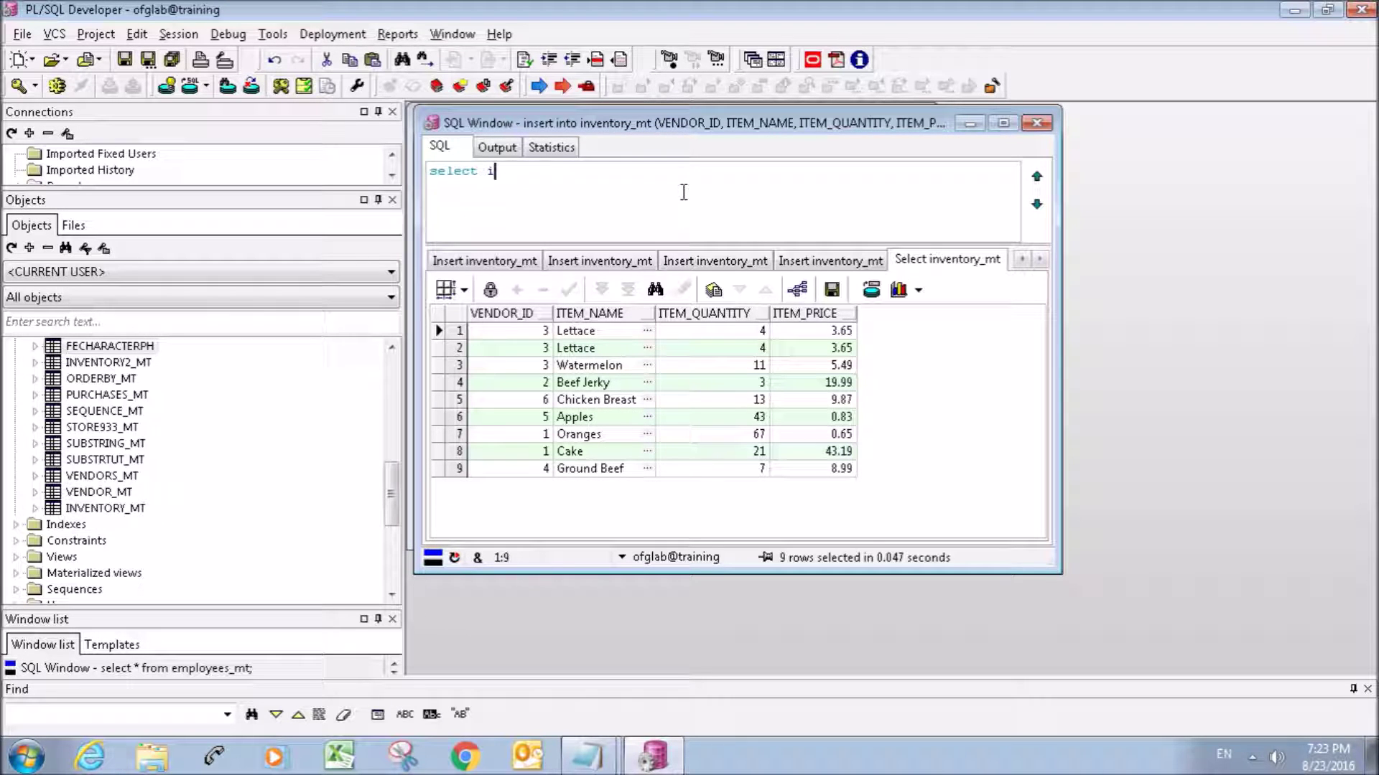
{"action": "type", "text": ".item_"}
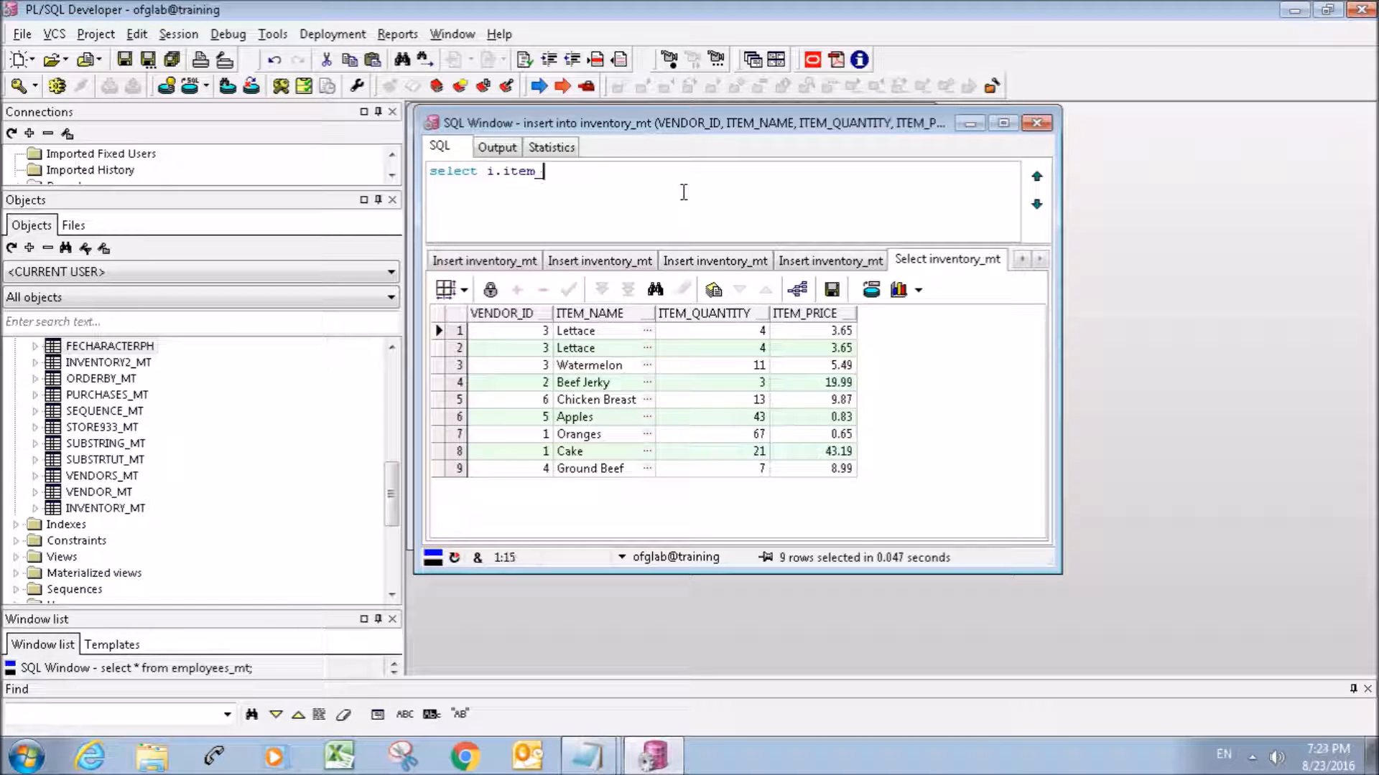
{"action": "type", "text": "name"}
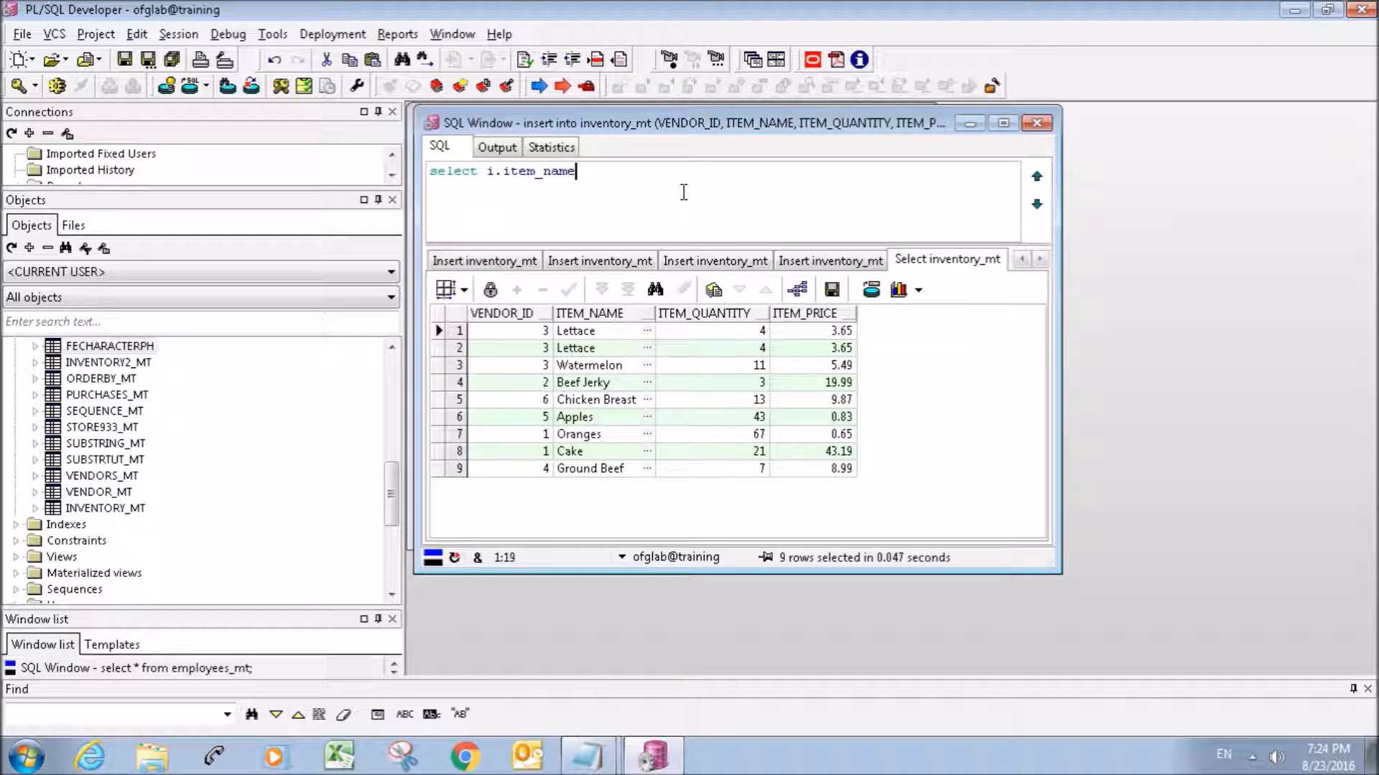
{"action": "type", "text": ", i.item_"}
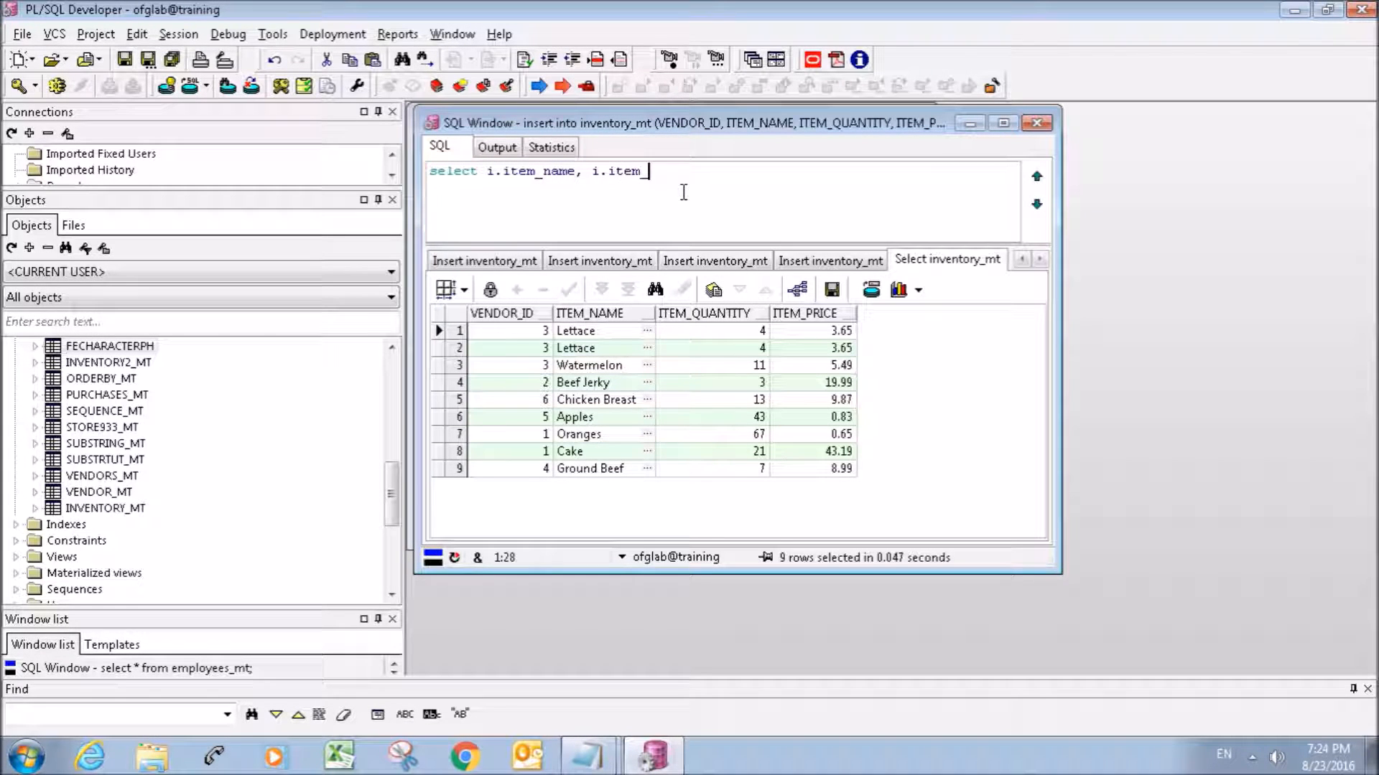
{"action": "type", "text": "quantity"}
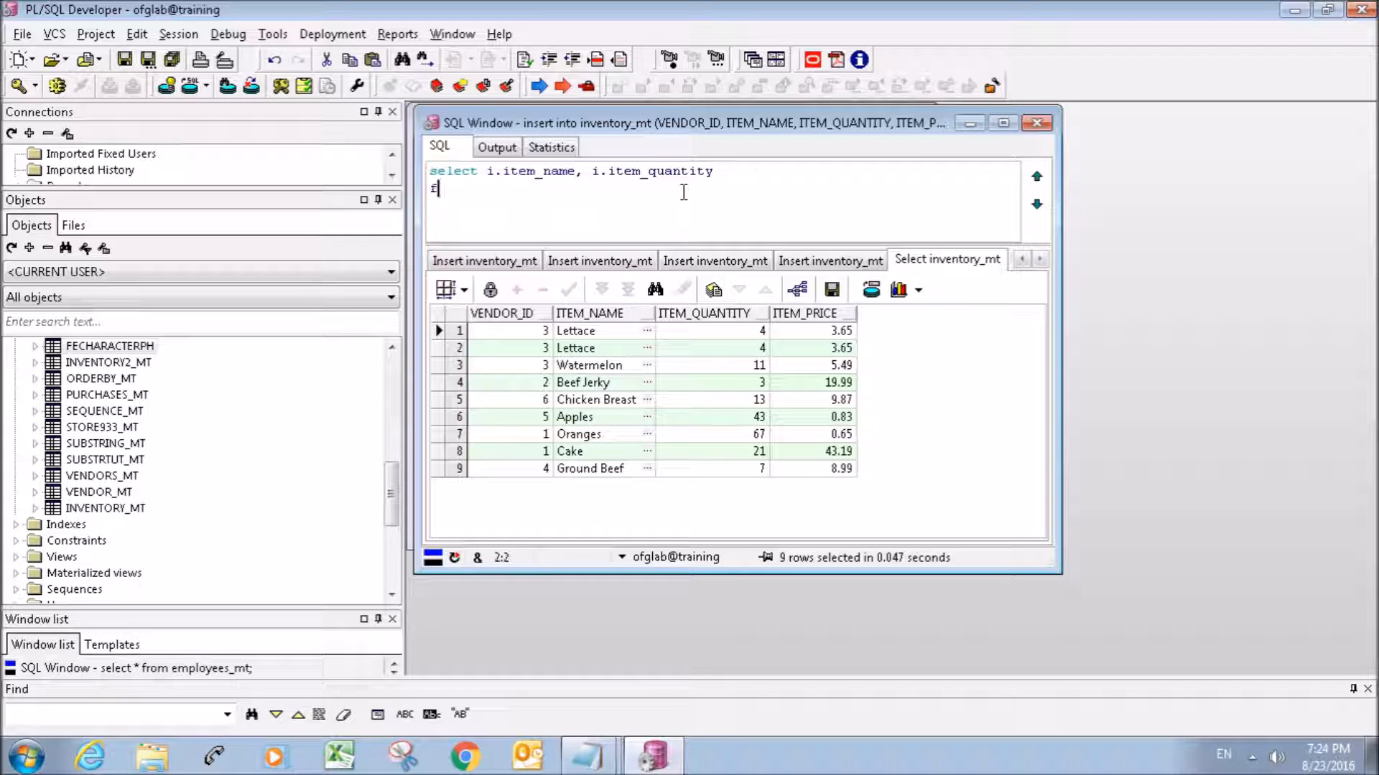
{"action": "type", "text": "from inventory_mt i"}
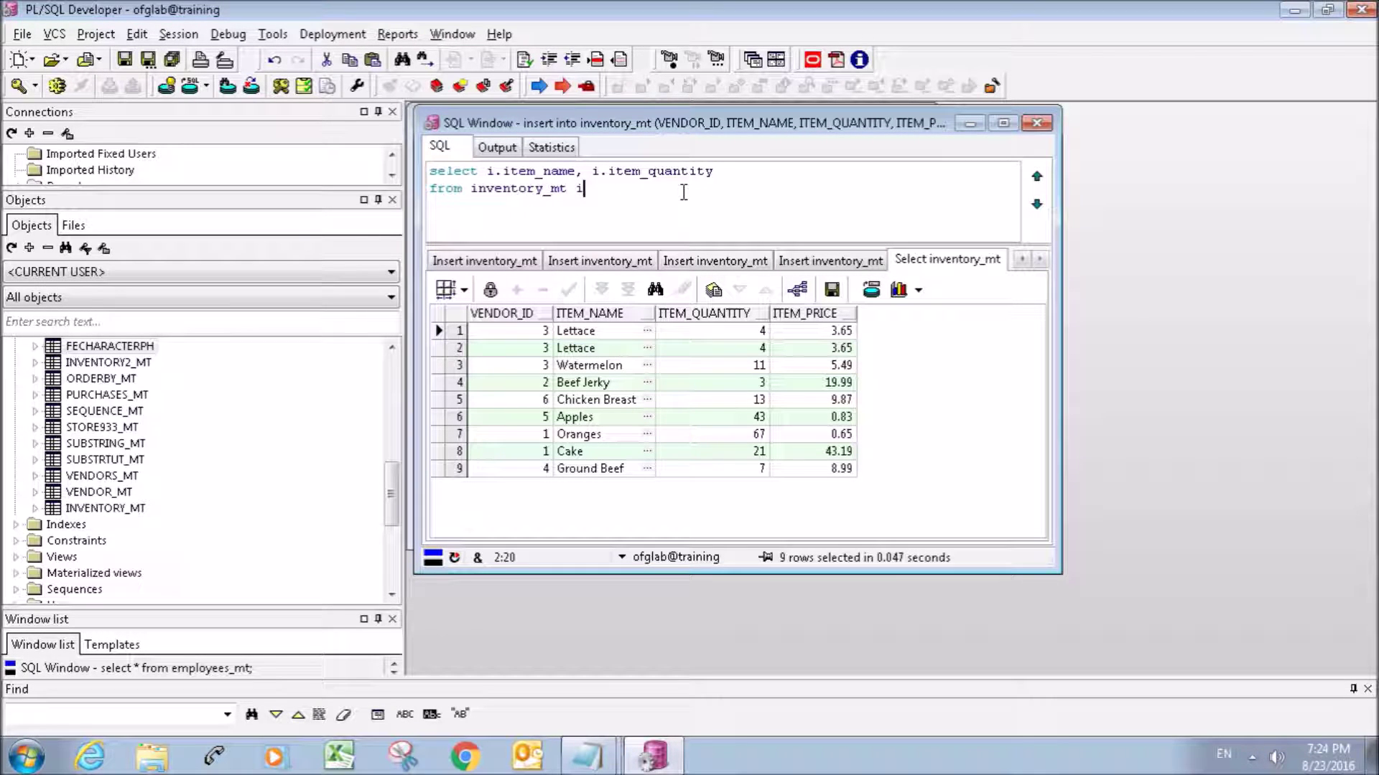
{"action": "mouse_move", "coordinate": [695, 171]}
{"action": "type", "text": "order by i.inv"}
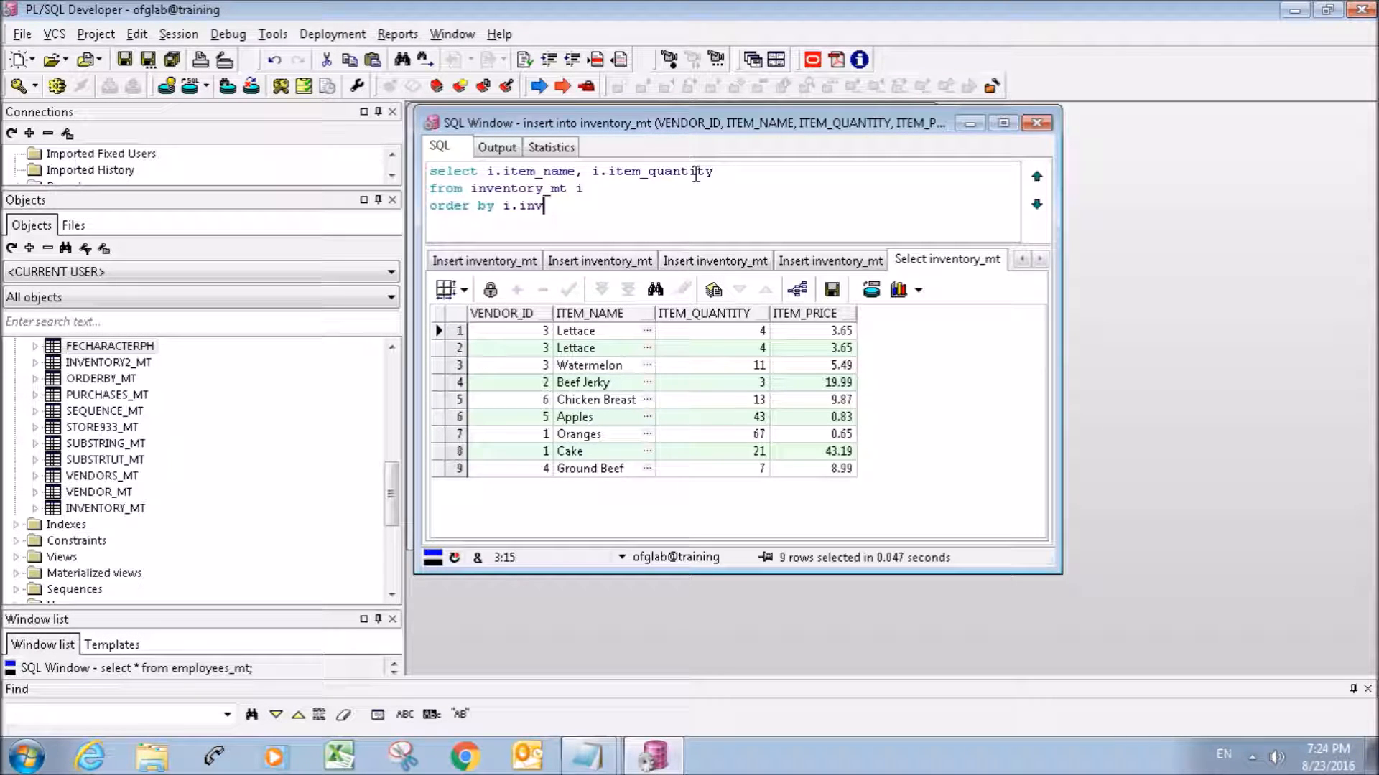
Add order by i.item.quantity asc and run it, raising ORA-00904 invalid identifier.
{"action": "type", "text": "item"}
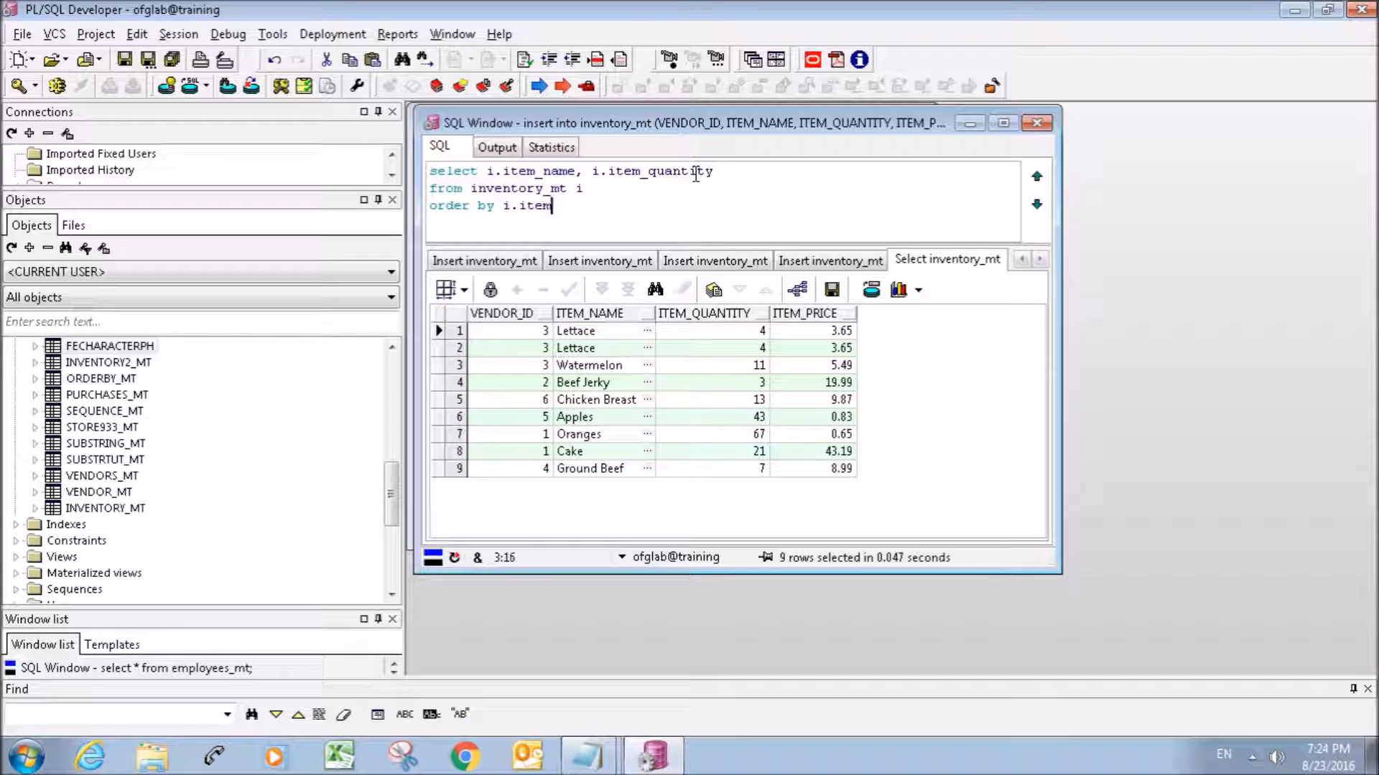
{"action": "type", "text": "quani"}
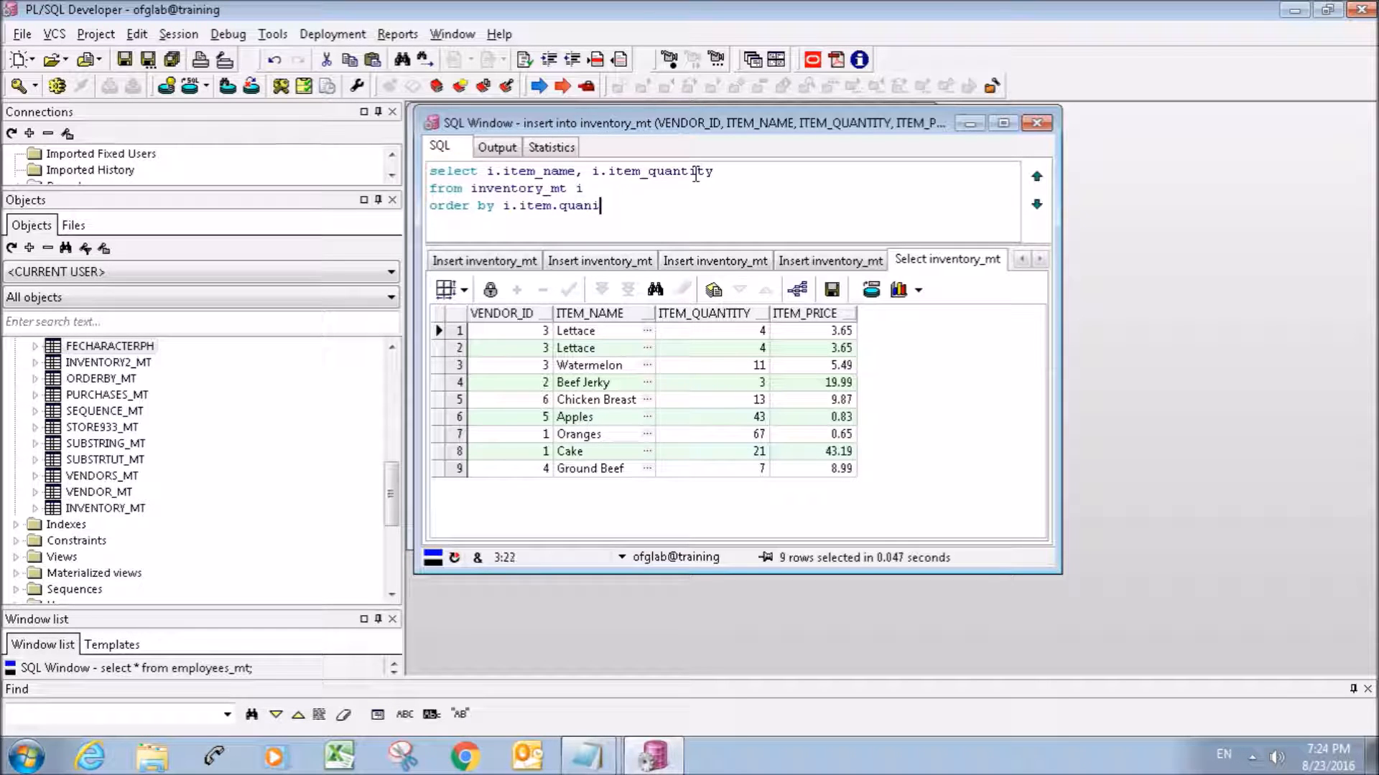
{"action": "type", "text": "tity"}
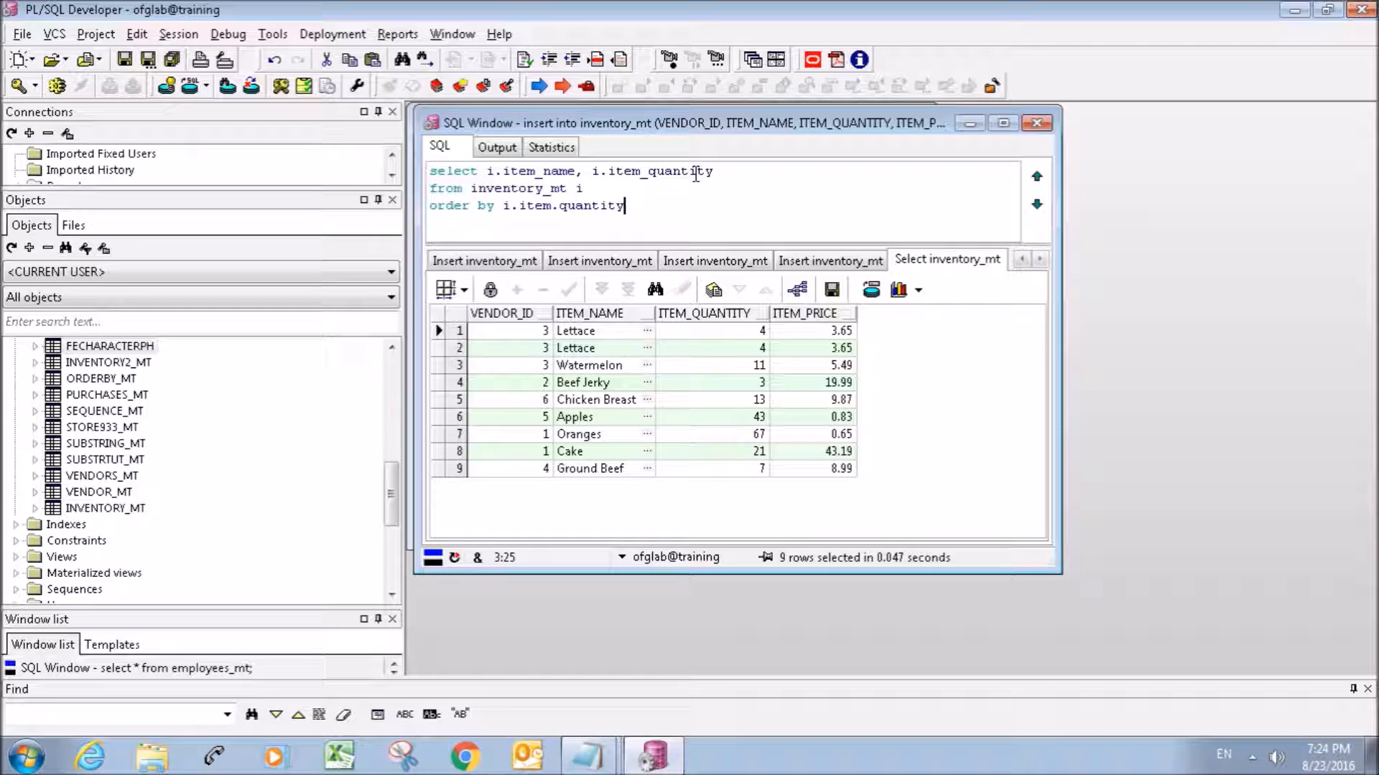
{"action": "type", "text": "asc"}
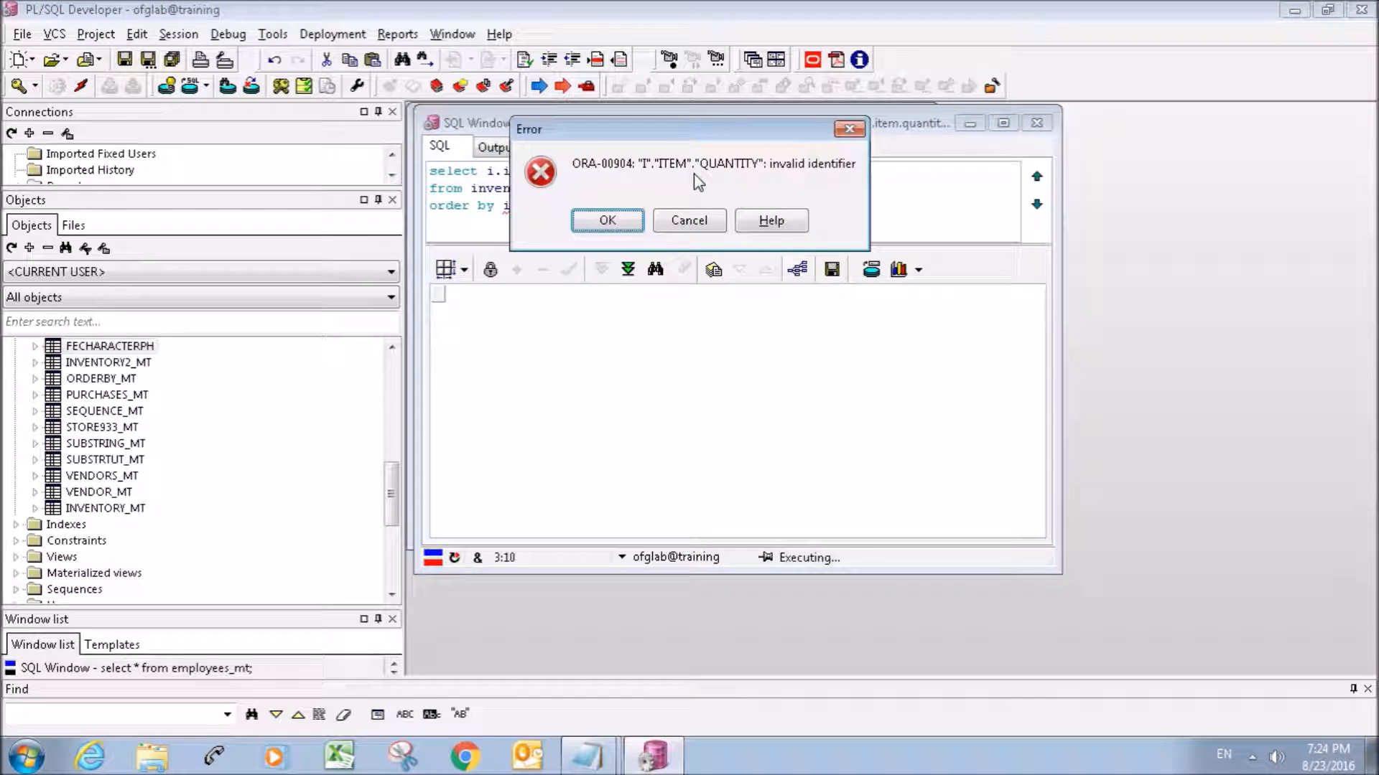
Correct to i.item_quantity asc, run it, then reorder by quantity desc with Oranges 67 first.
{"action": "left_click", "coordinate": [606, 219]}
{"action": "type", "text": "_"}
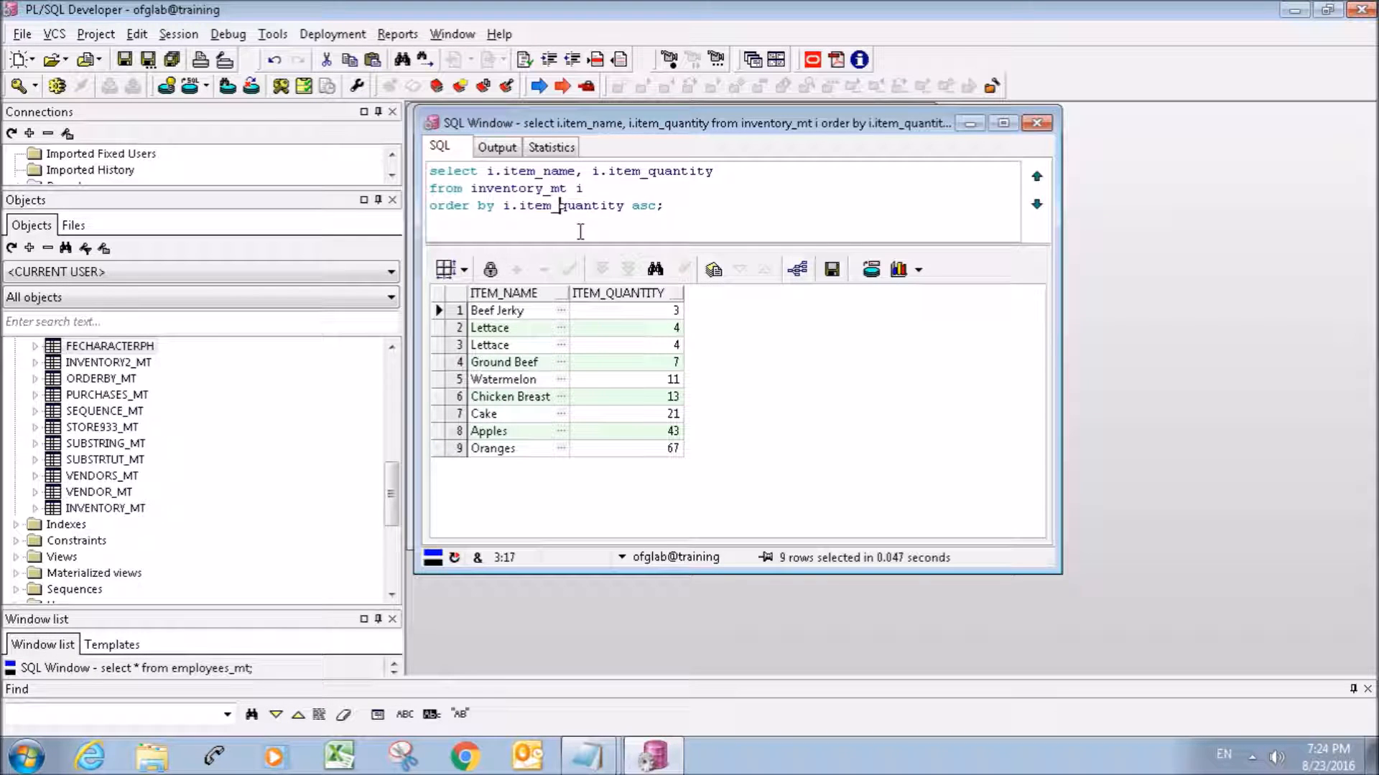
{"action": "left_click", "coordinate": [666, 206]}
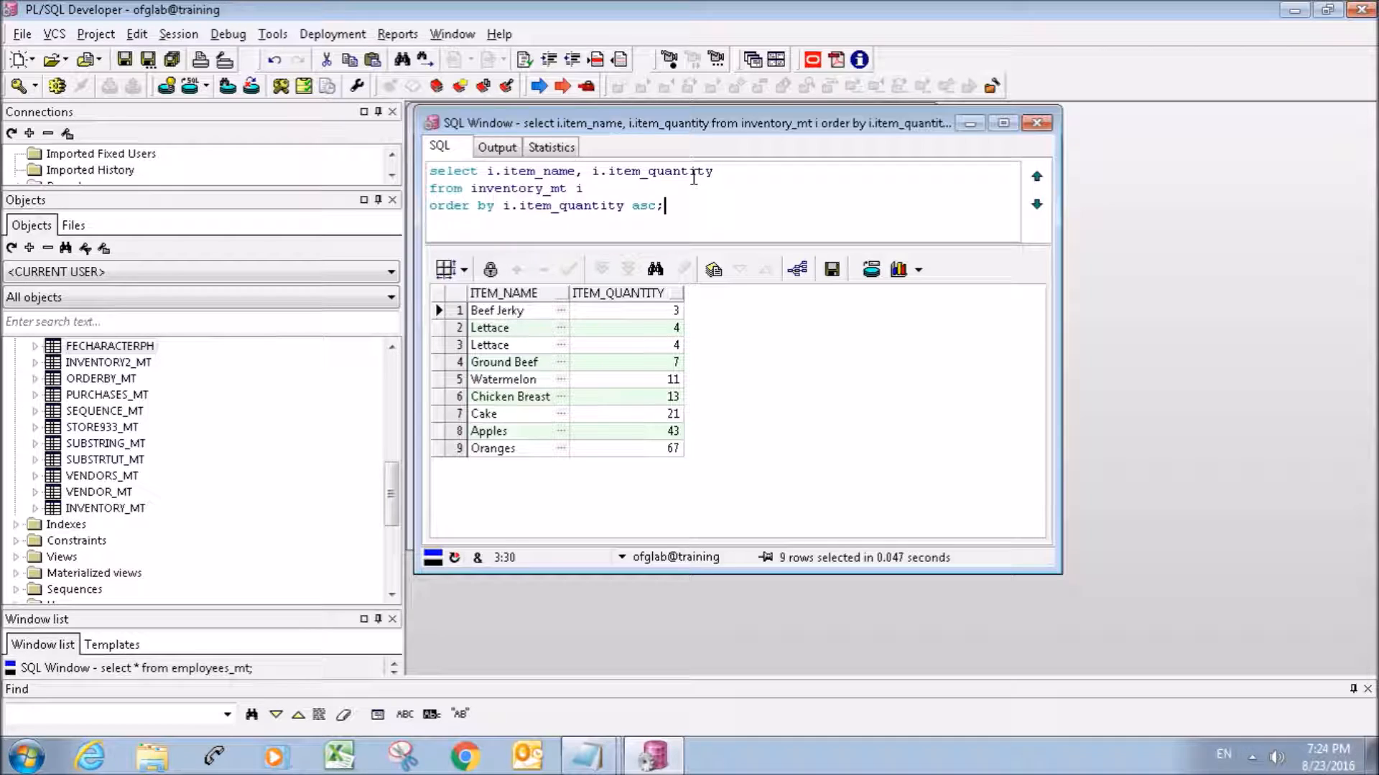
{"action": "mouse_move", "coordinate": [671, 303]}
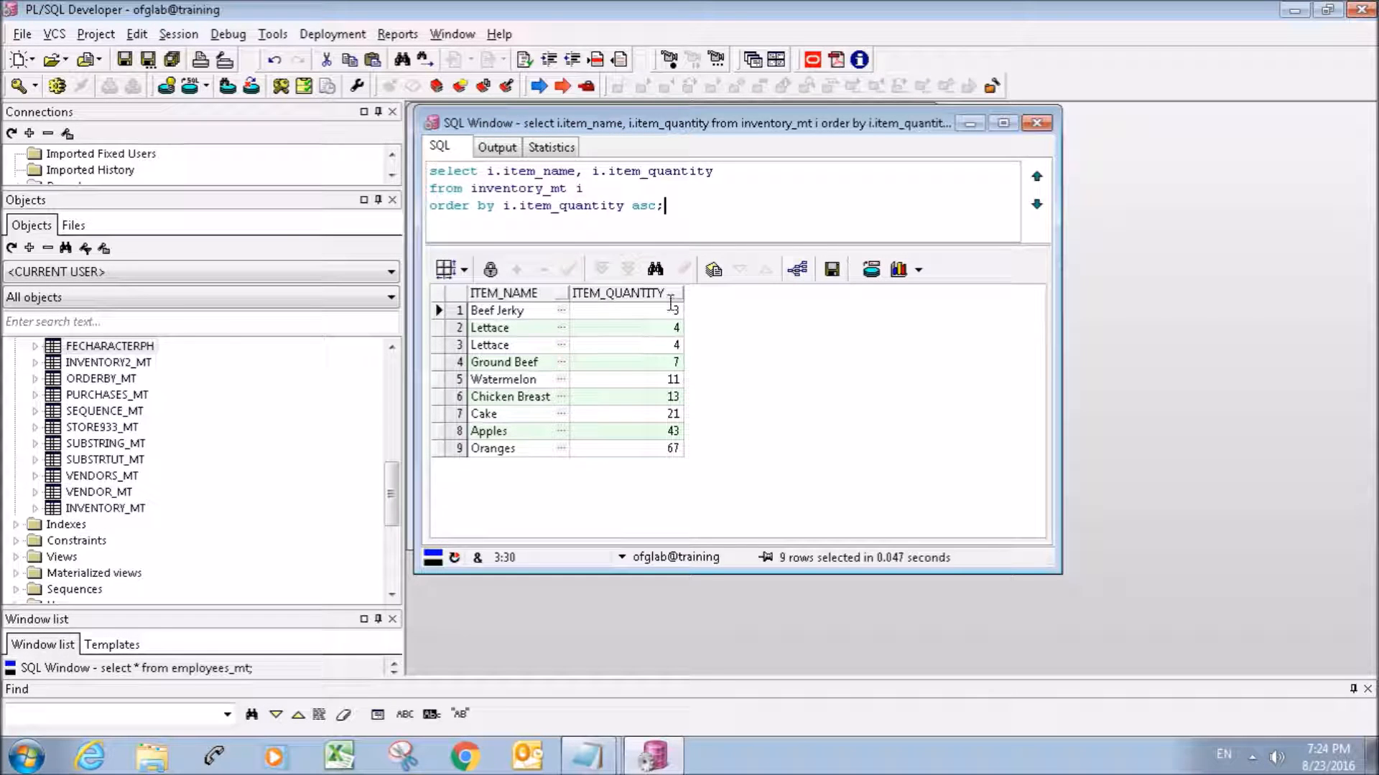
{"action": "double_click", "coordinate": [570, 205]}
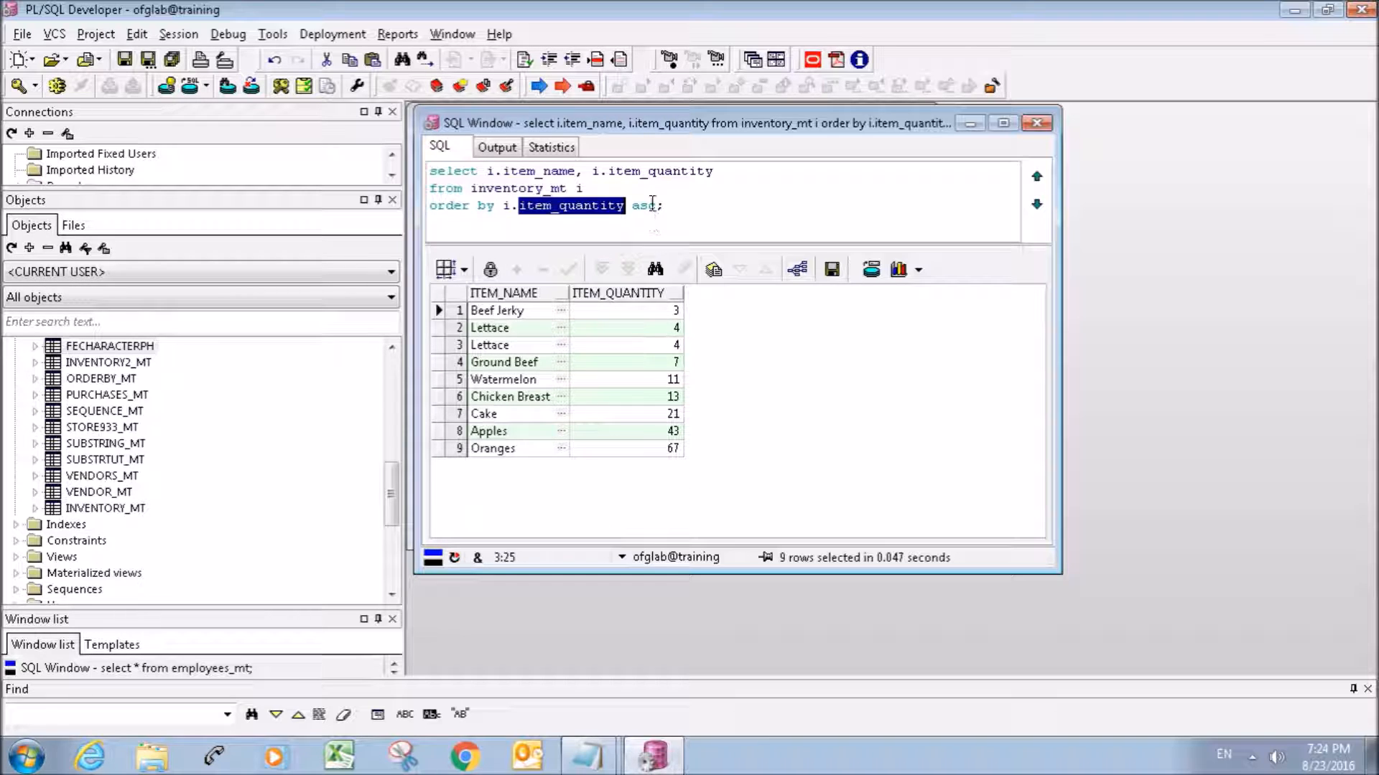
{"action": "type", "text": "desc"}
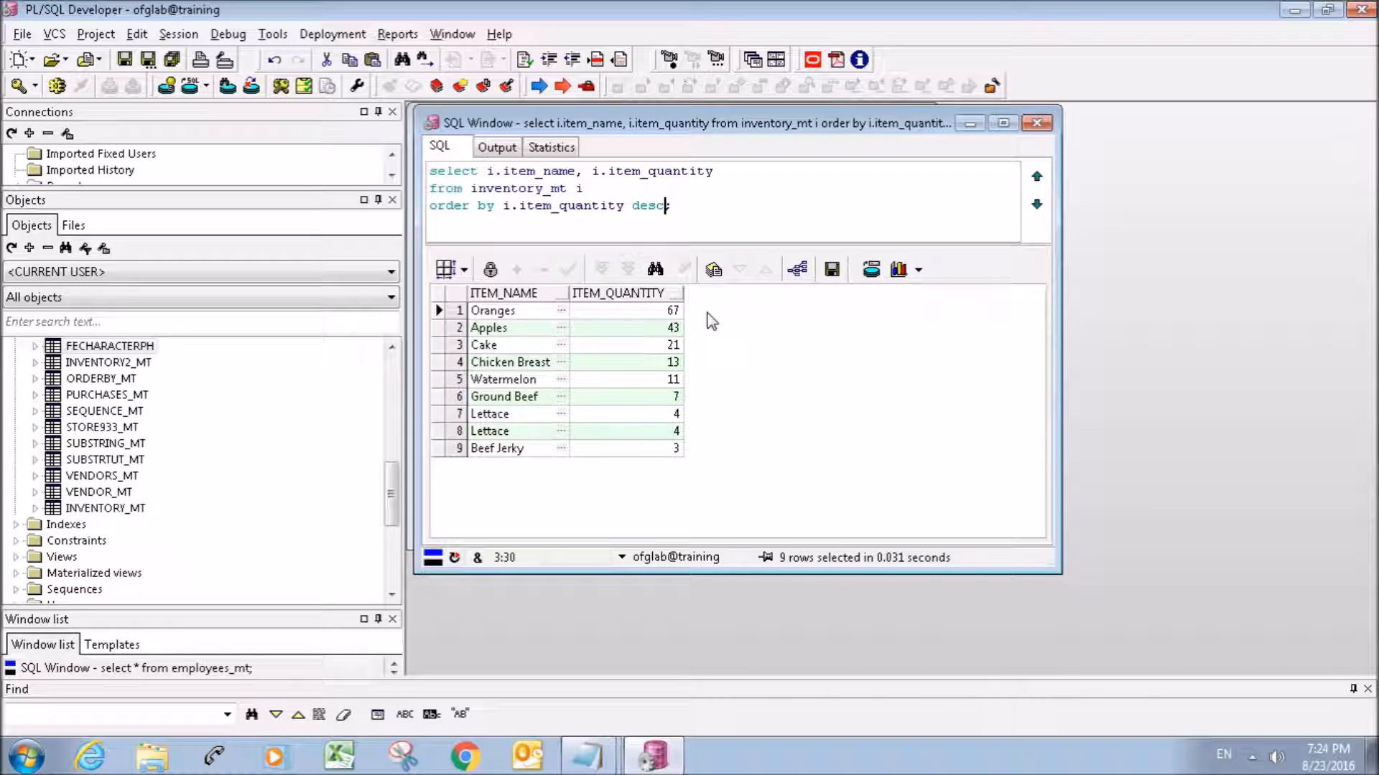
{"action": "mouse_move", "coordinate": [782, 405]}
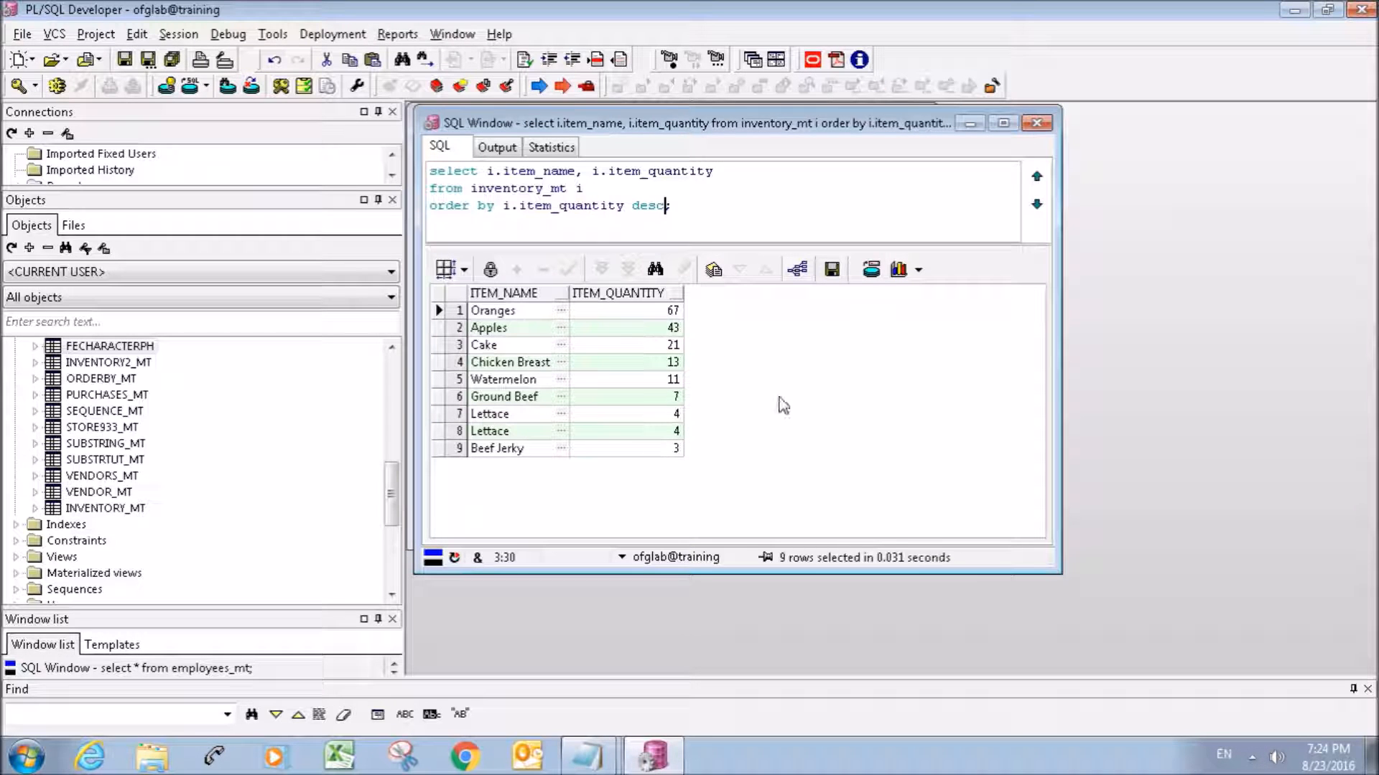